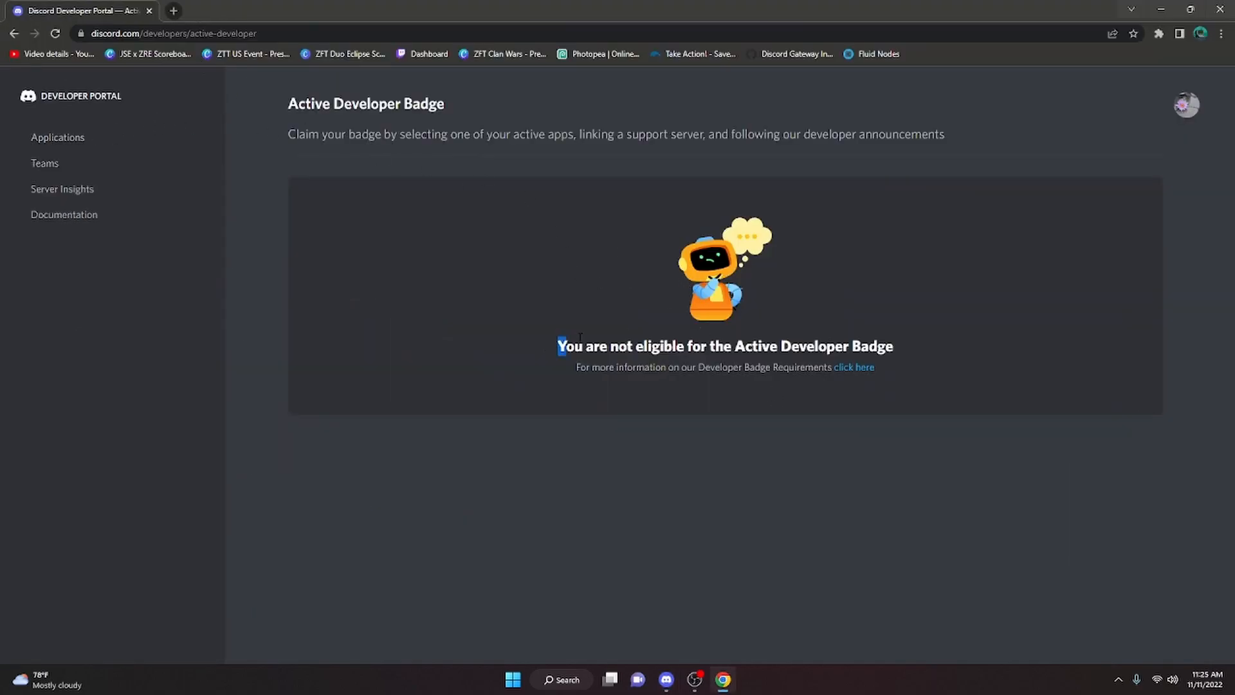
Step: Highlight the 'You are not eligible' badge message, then switch to the Discord app
drag(560, 346, 893, 346)
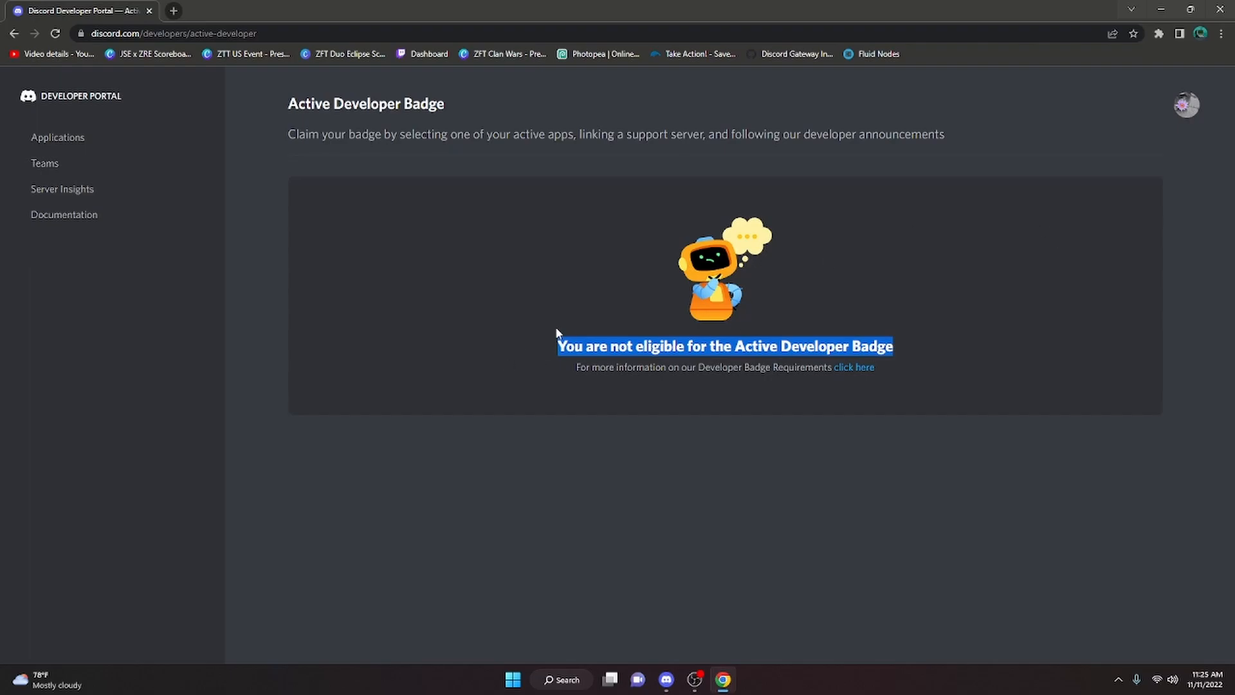
click(665, 680)
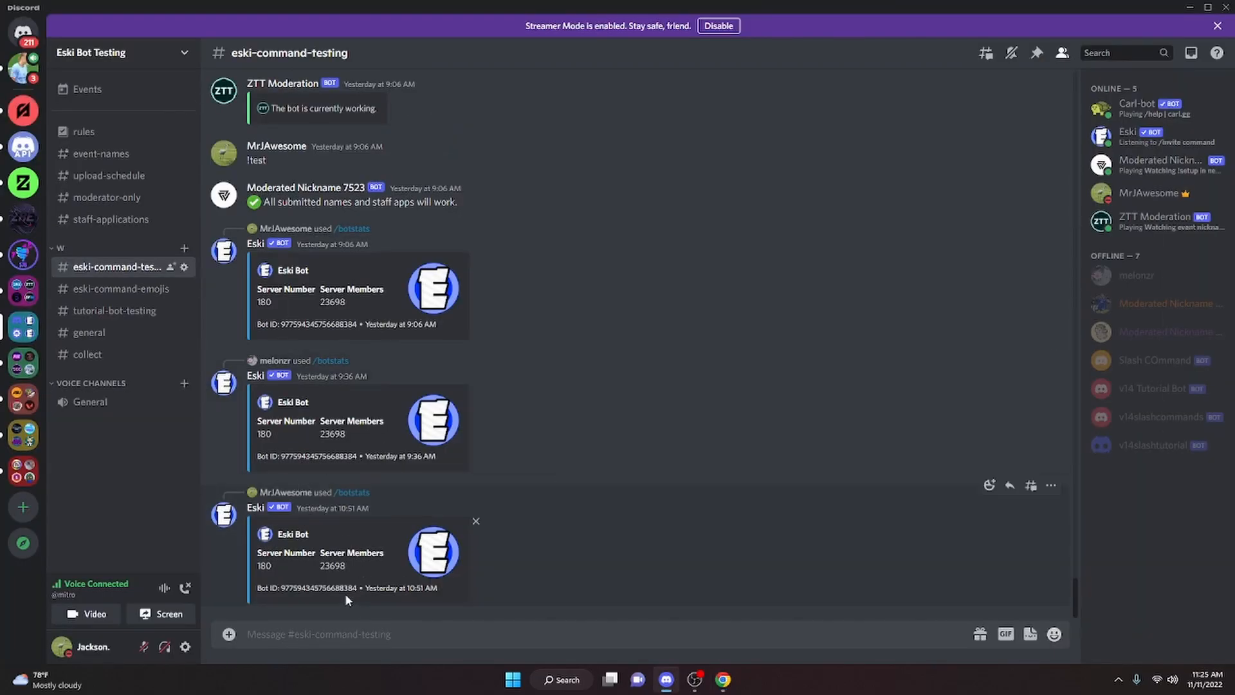
Step: Start a slash command in #eski-command-testing, then return to the badge page in Chrome
text(/)
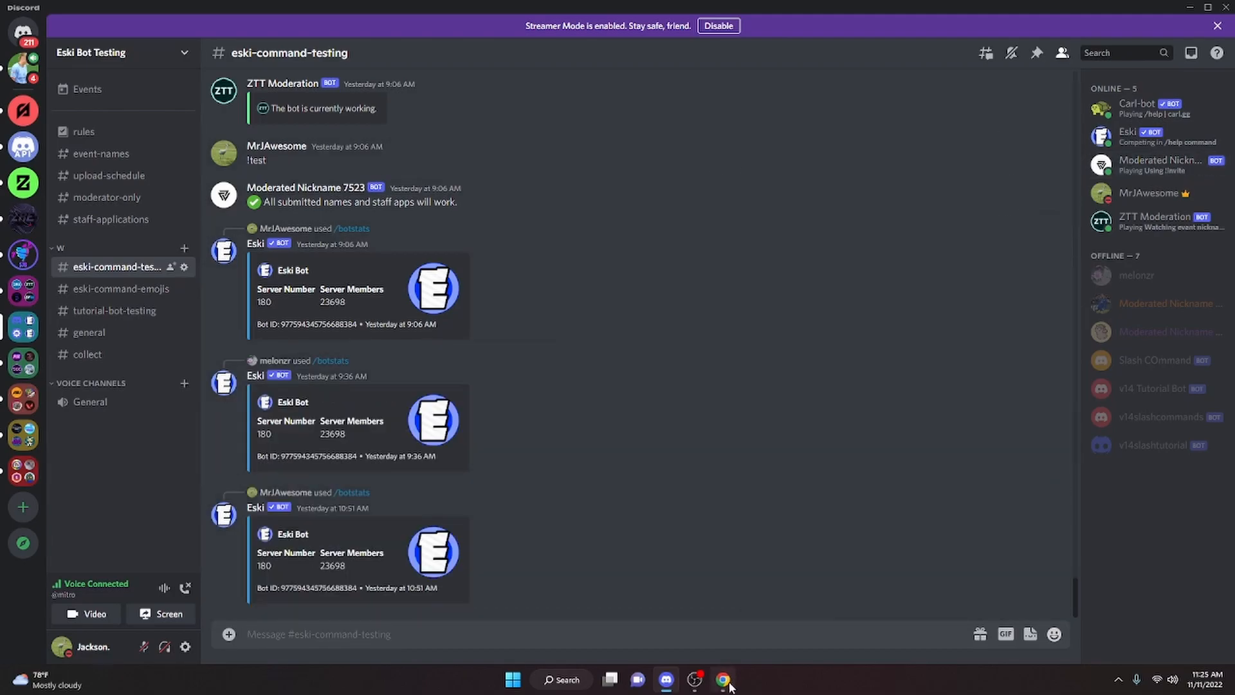
click(720, 679)
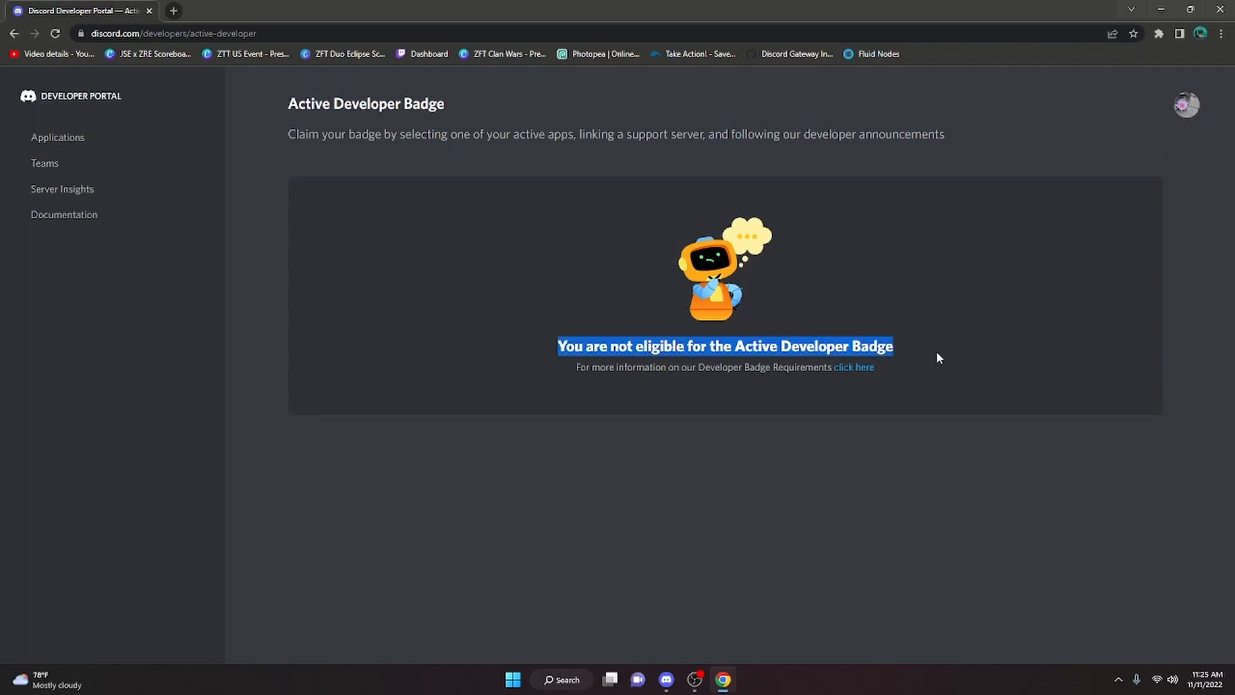
mouse_move(869, 331)
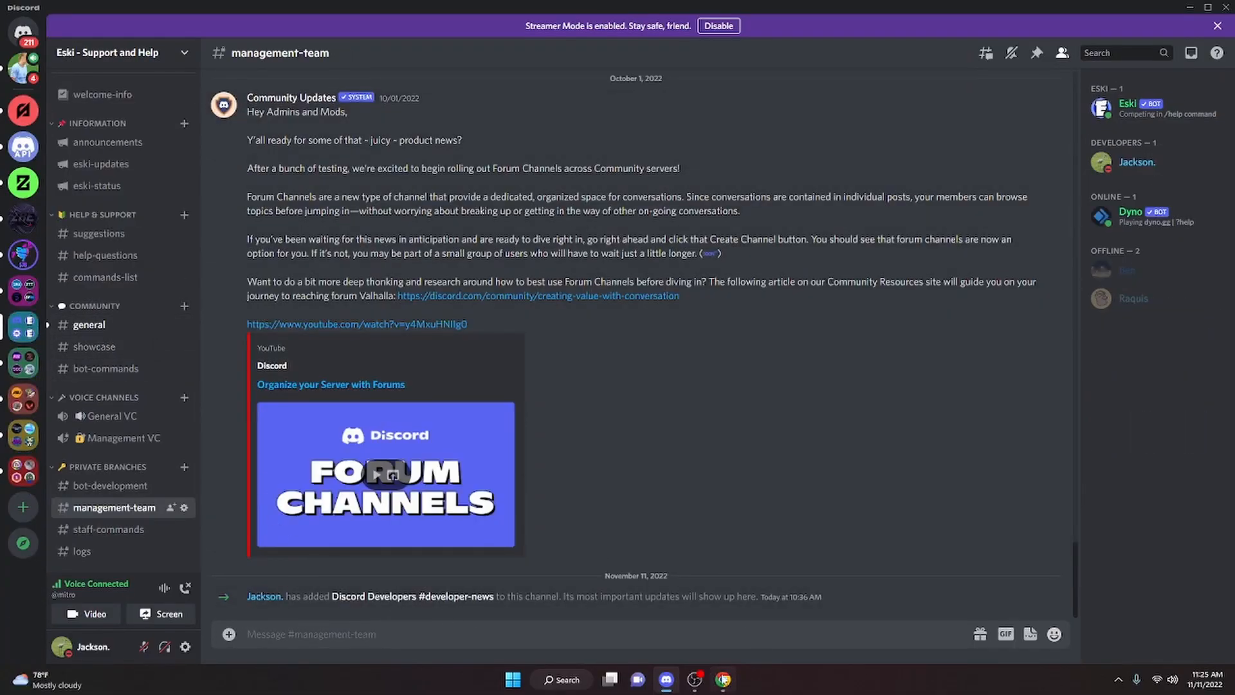
click(721, 680)
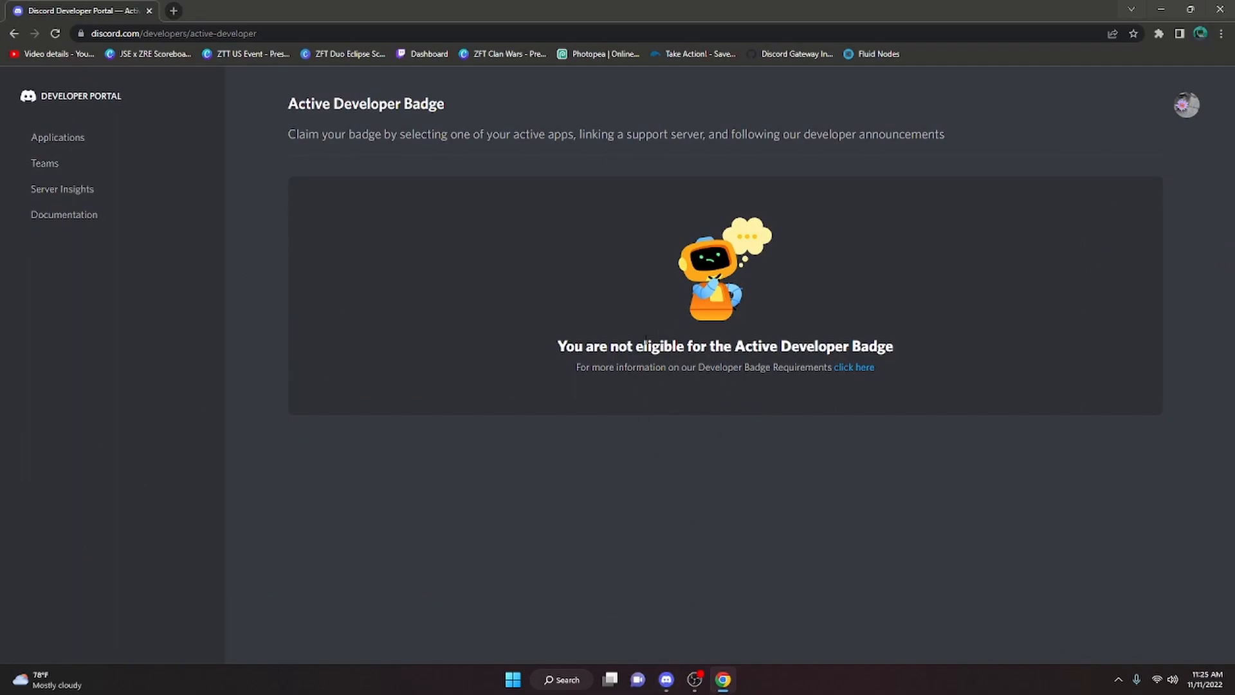
mouse_move(912, 400)
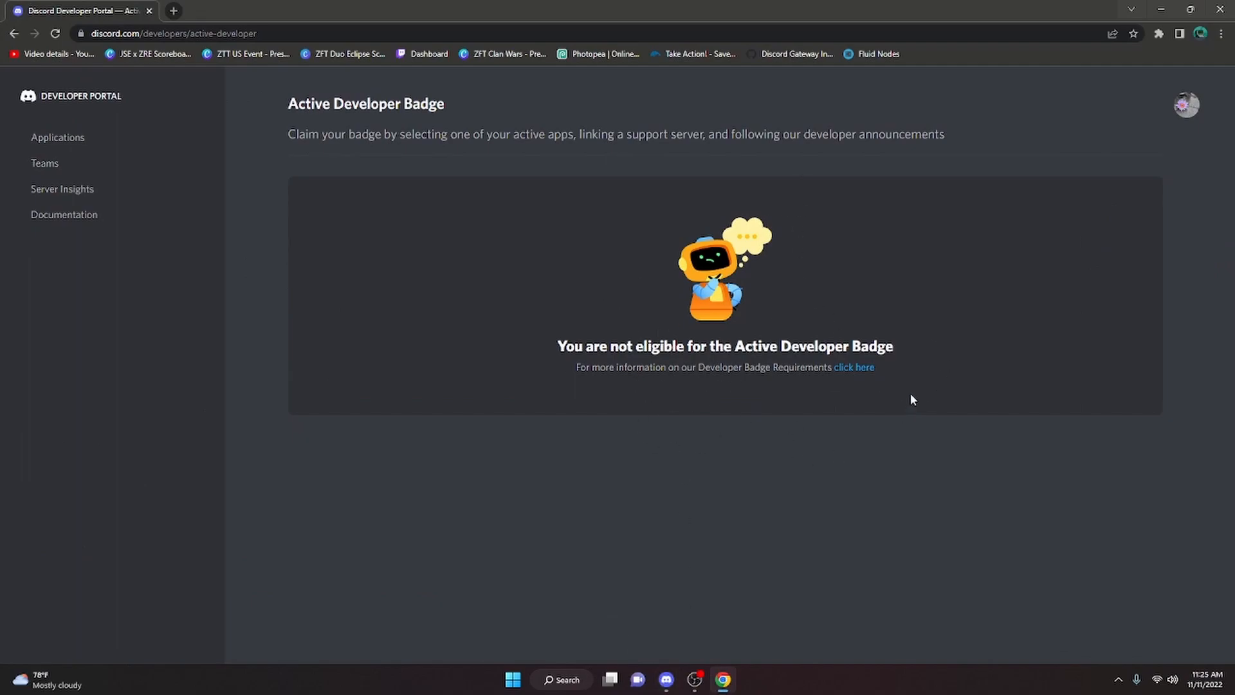
mouse_move(683, 619)
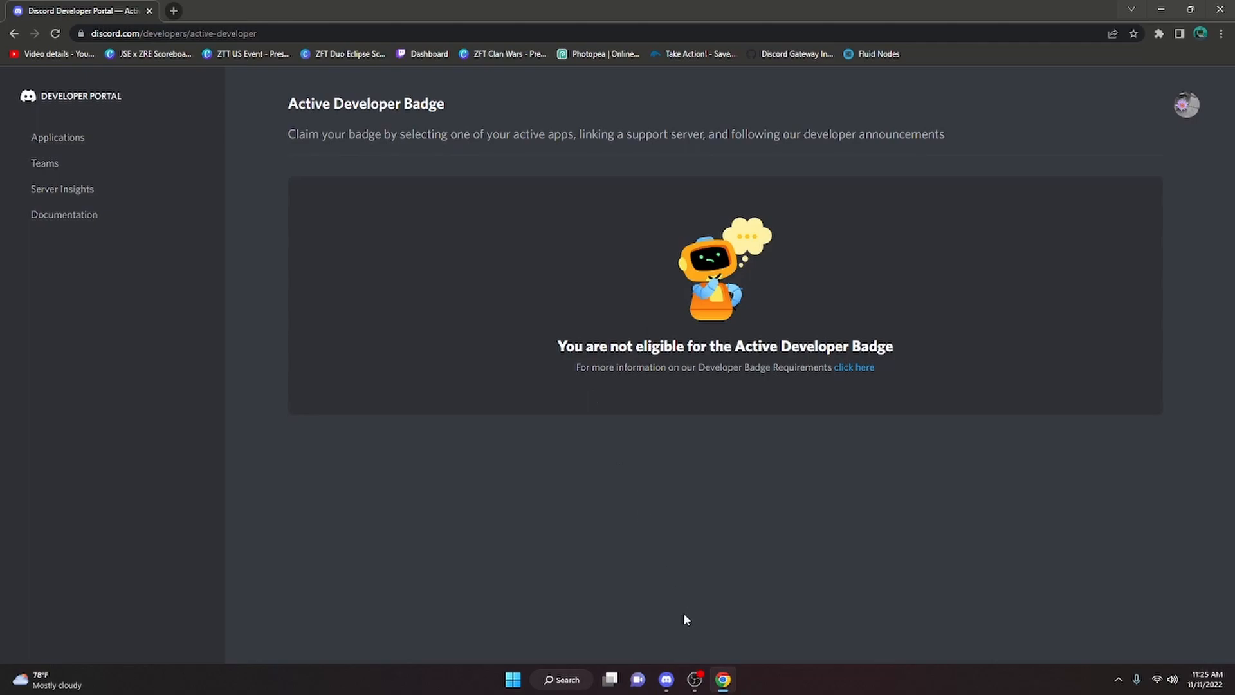
mouse_move(746, 244)
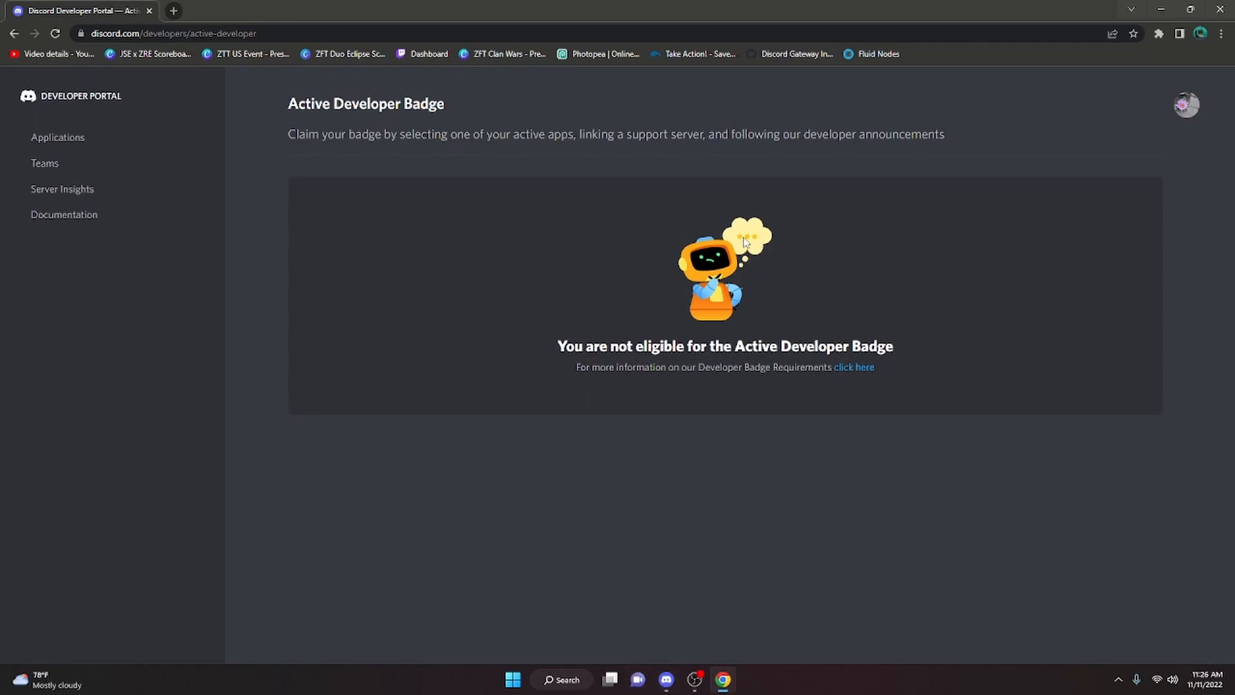
mouse_move(758, 385)
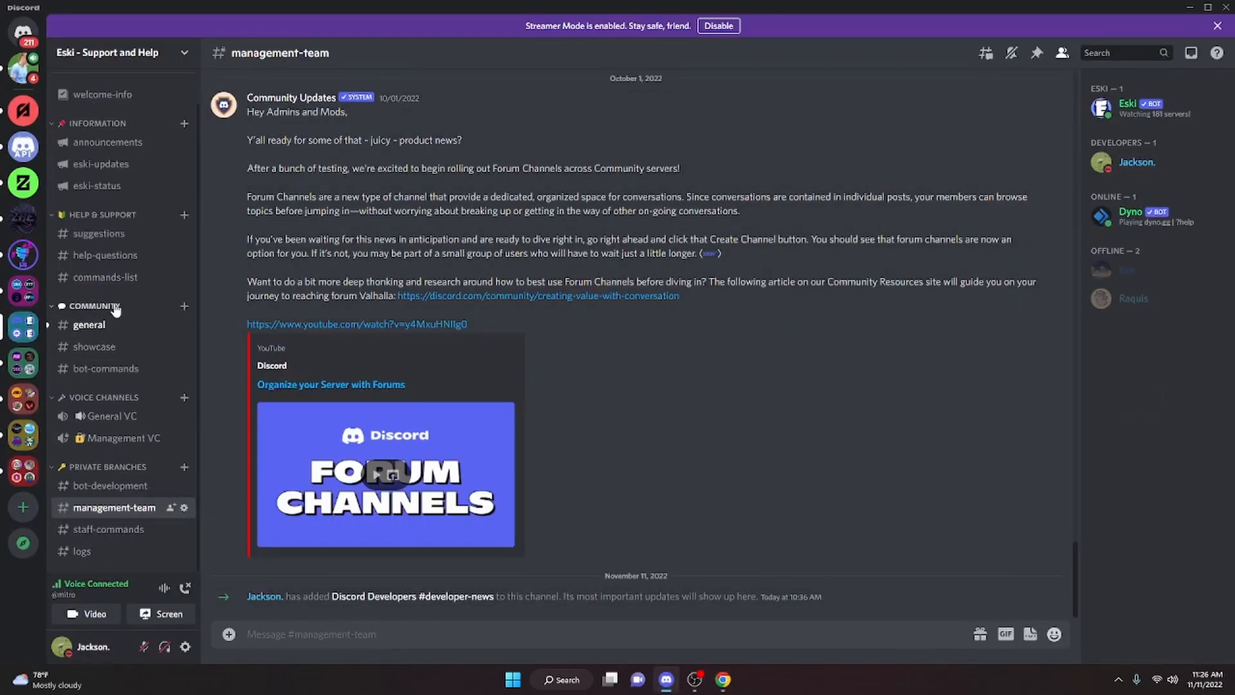
mouse_move(510, 609)
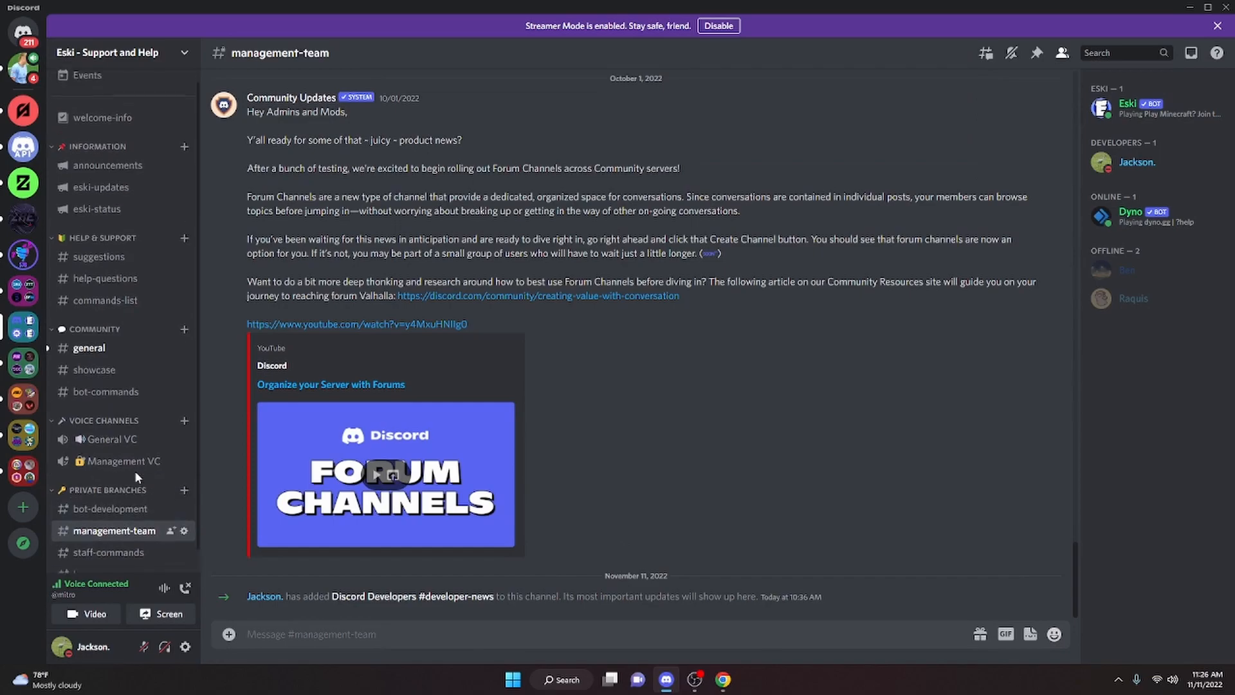
Step: Open the general channel of the Discord Coding Lounge server
click(721, 679)
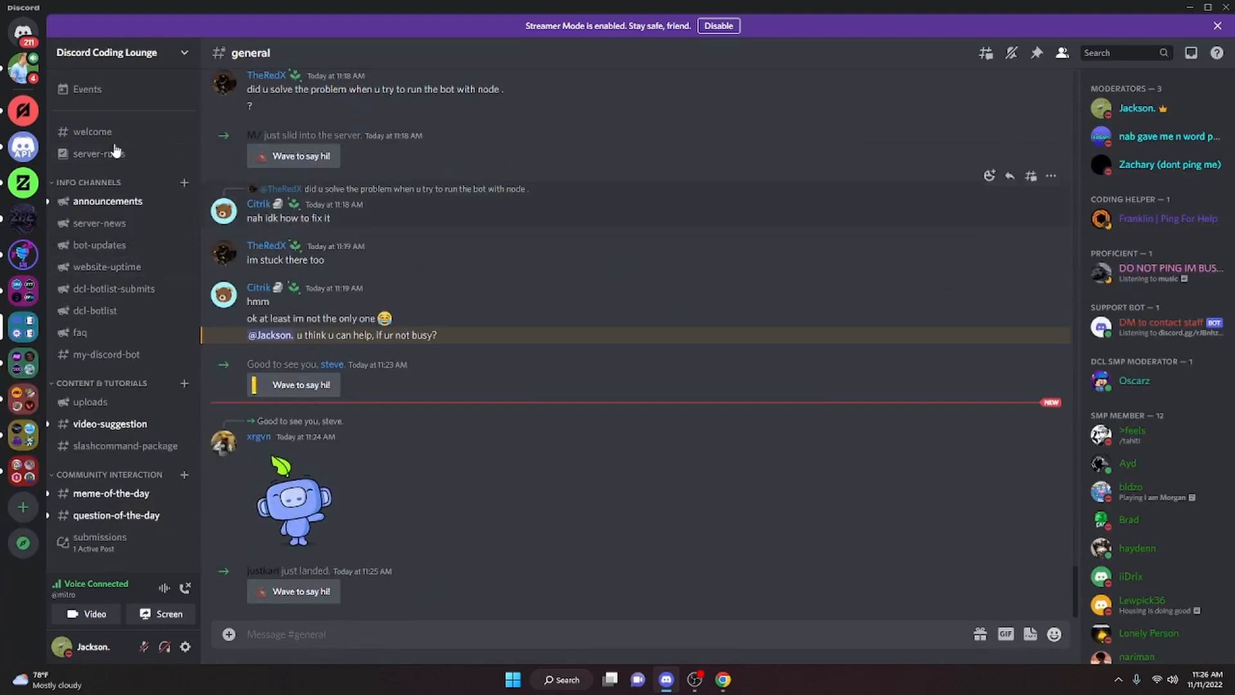
mouse_move(857, 399)
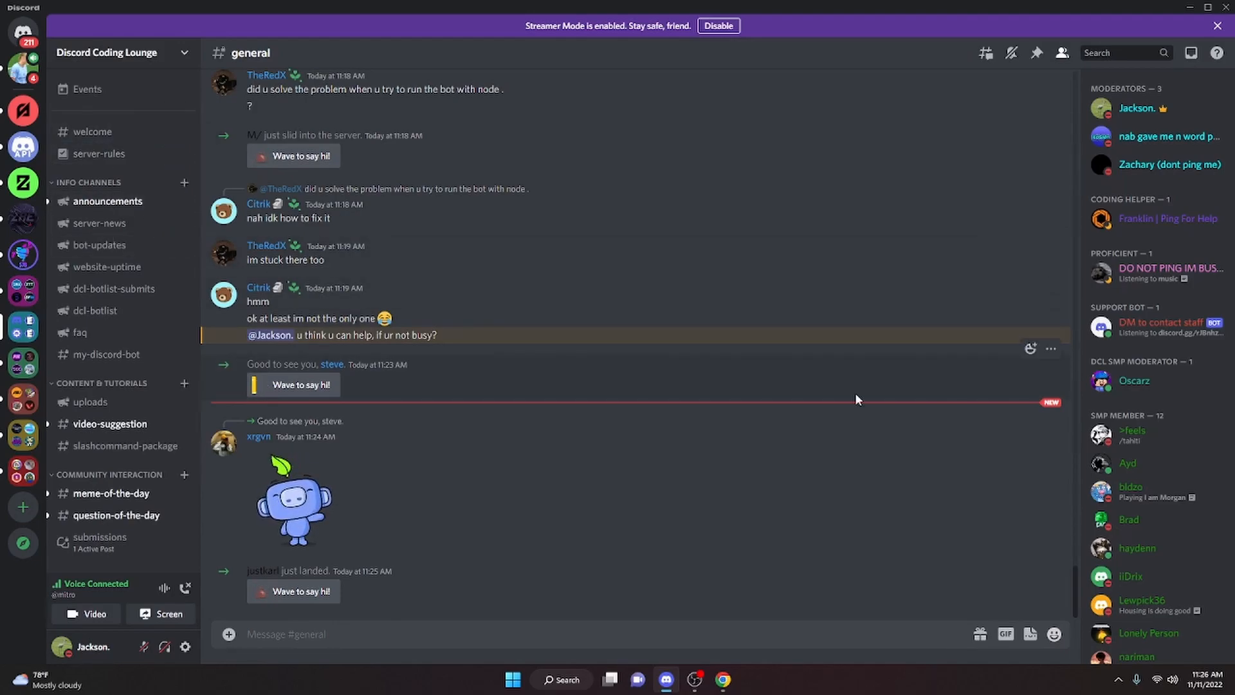